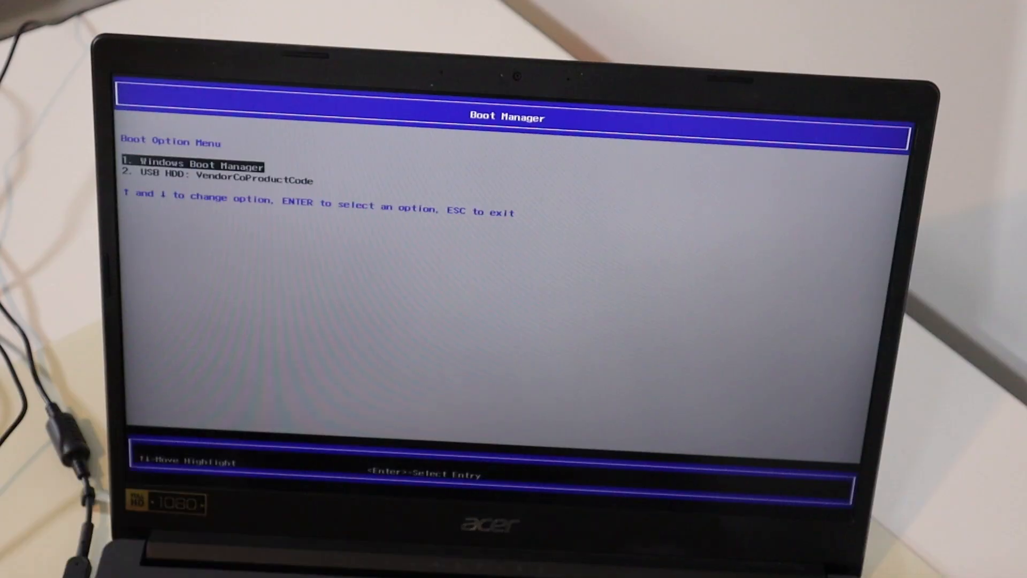
- Boot the laptop from the USB HDD entry in the UEFI Boot Manager
key("Down")
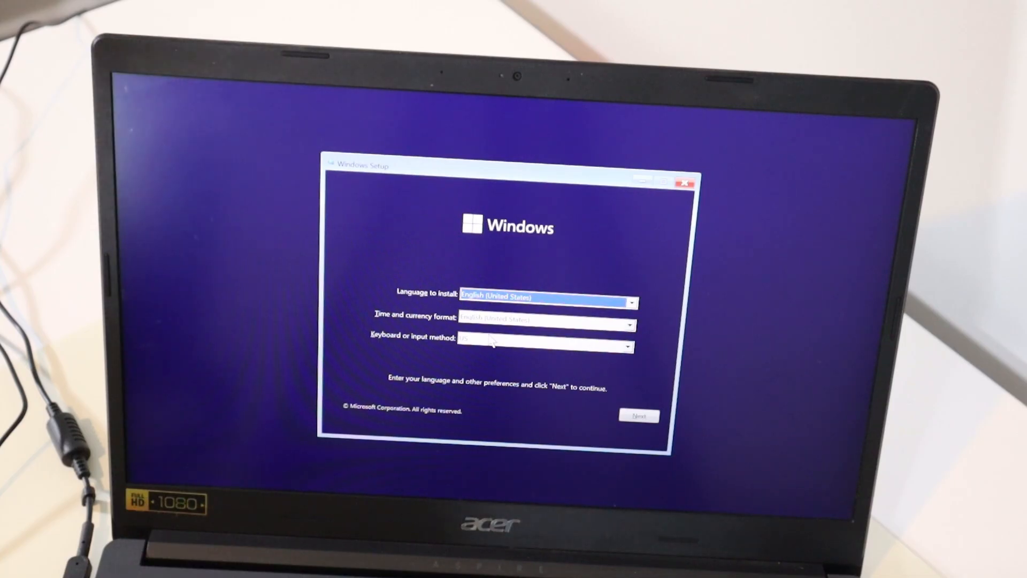
mouse_move(586, 205)
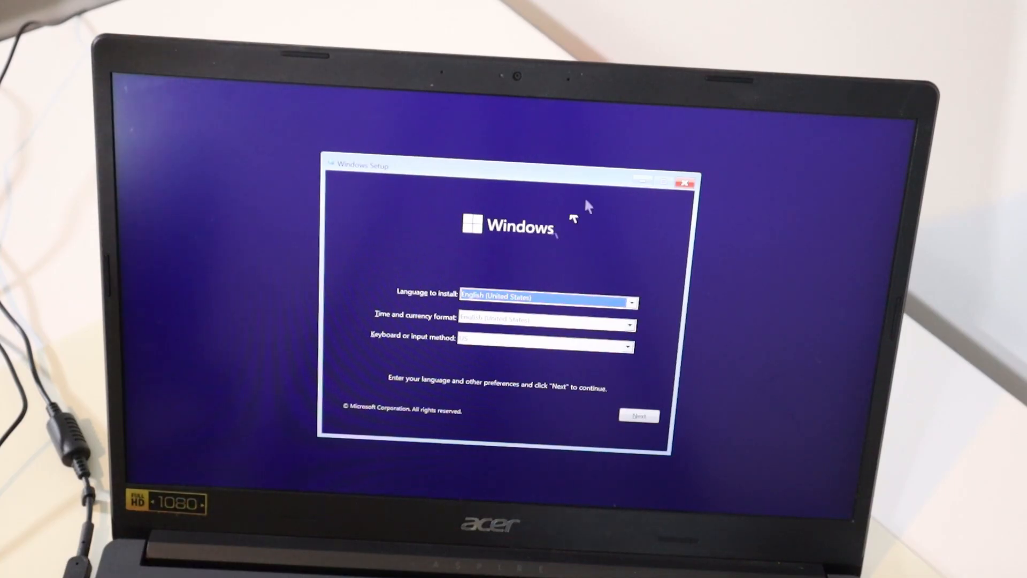
mouse_move(724, 262)
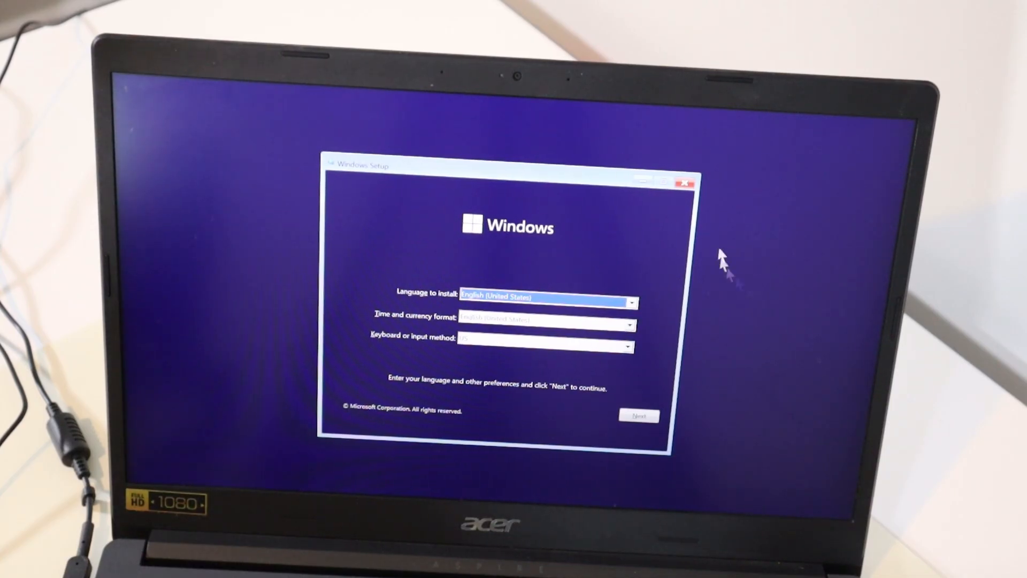
mouse_move(584, 295)
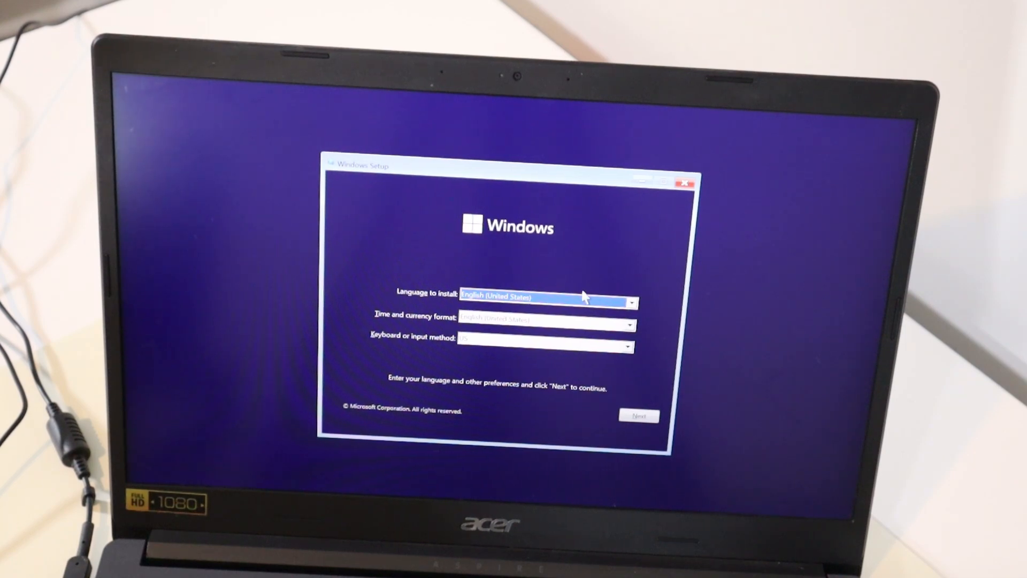
mouse_move(506, 388)
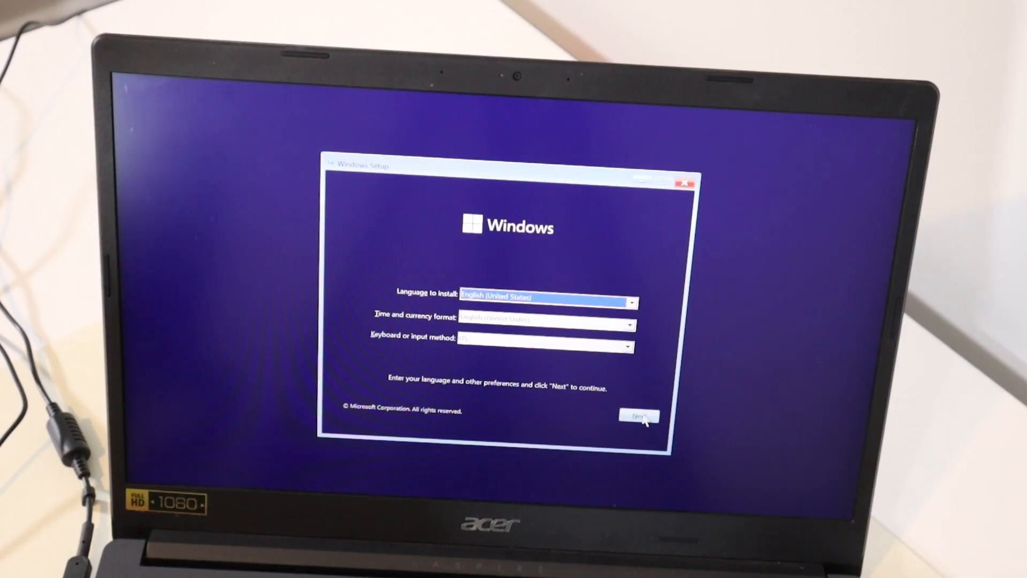
- Keep English (United States), start the install, and accept the Microsoft Software License Terms
left_click(637, 417)
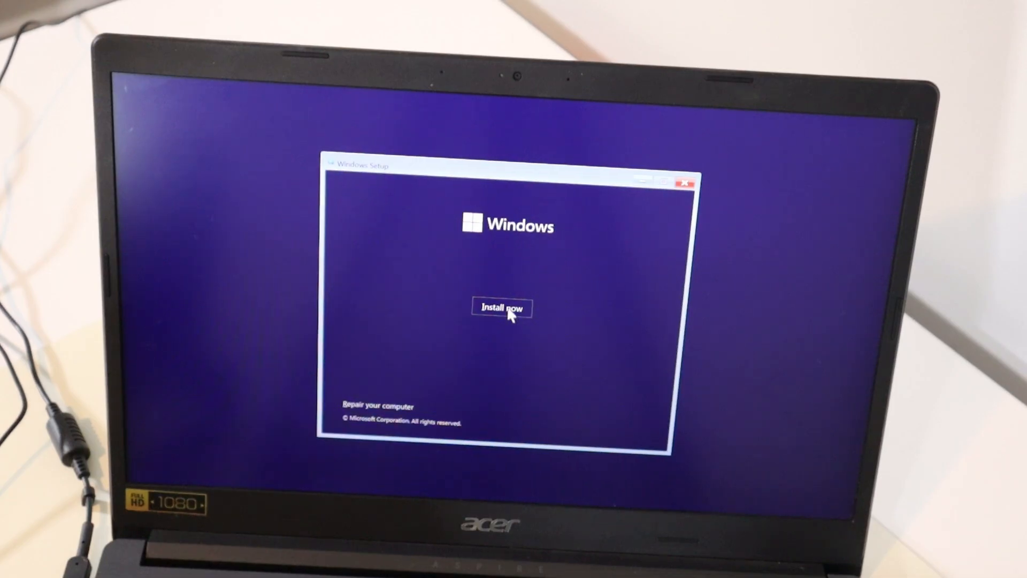
left_click(501, 307)
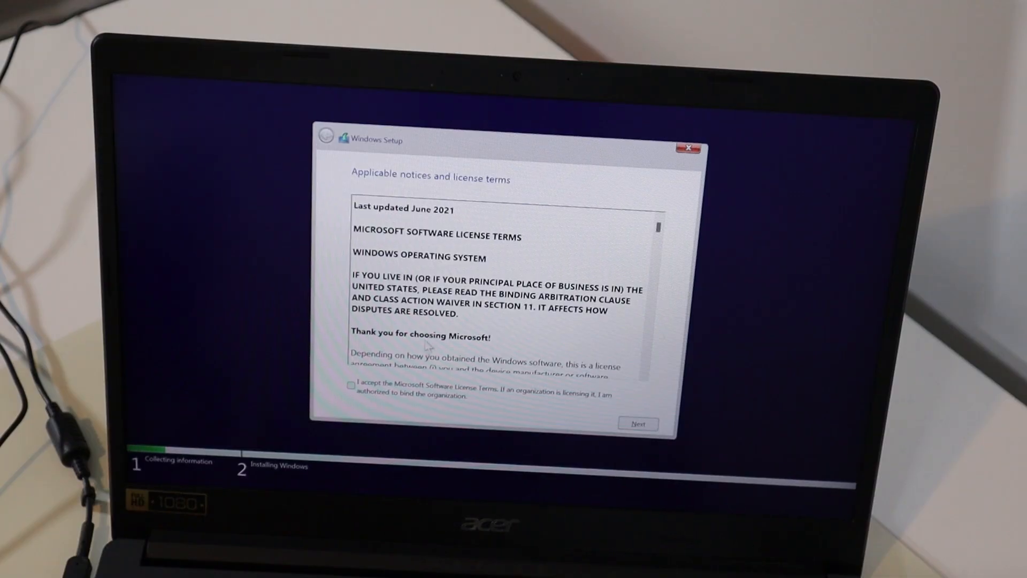
left_click(351, 384)
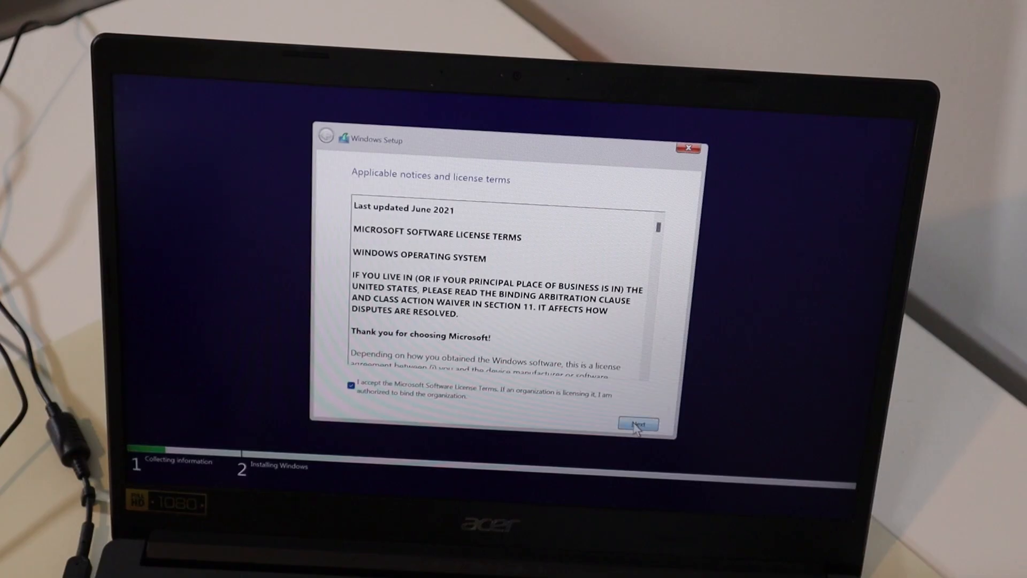
left_click(637, 424)
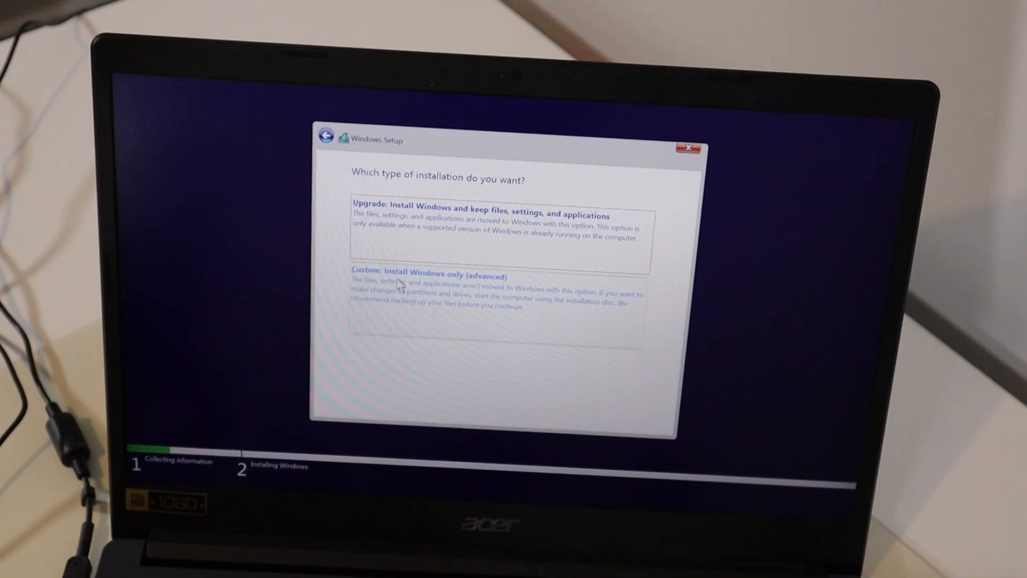
mouse_move(476, 322)
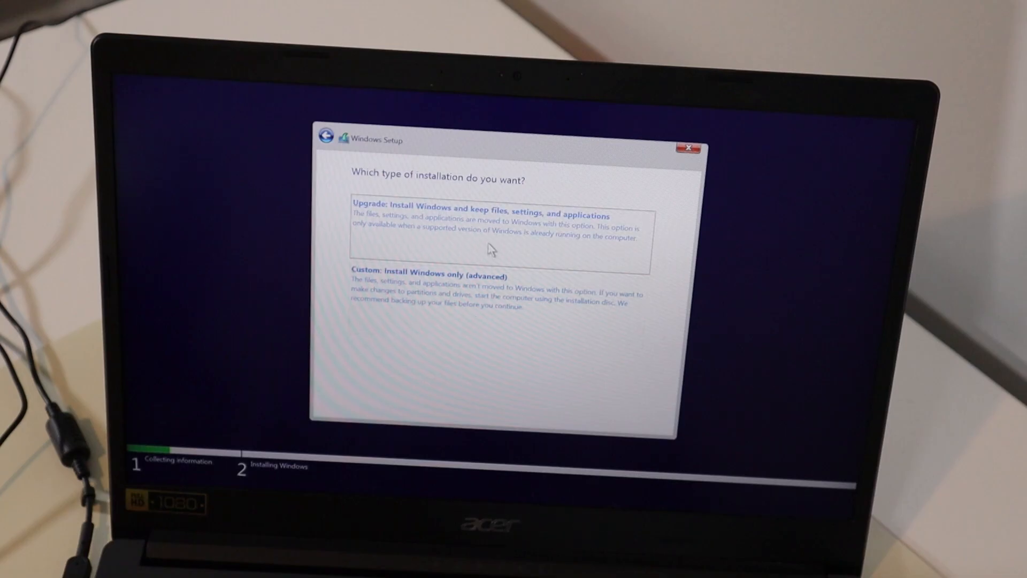
mouse_move(641, 244)
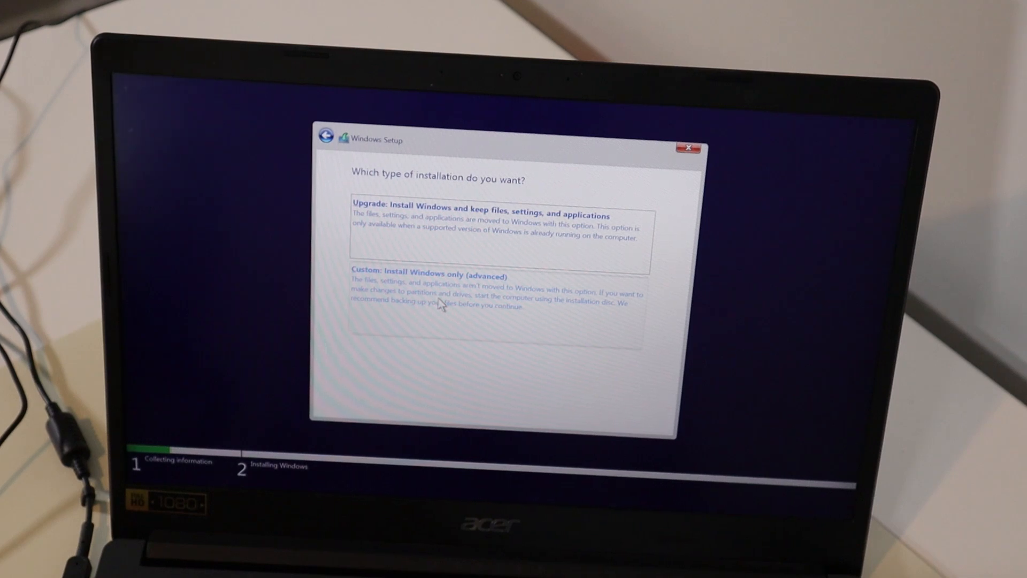
- Choose Custom: Install Windows only (advanced) rather than an upgrade
left_click(430, 275)
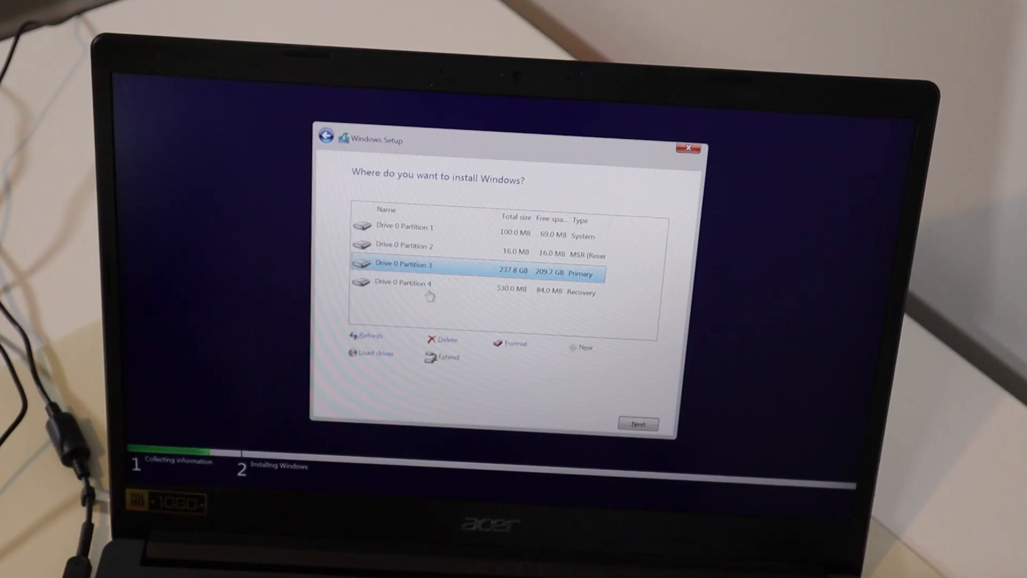
- Delete all Drive 0 partitions and install Windows onto the 238.5 GB unallocated space
left_click(445, 340)
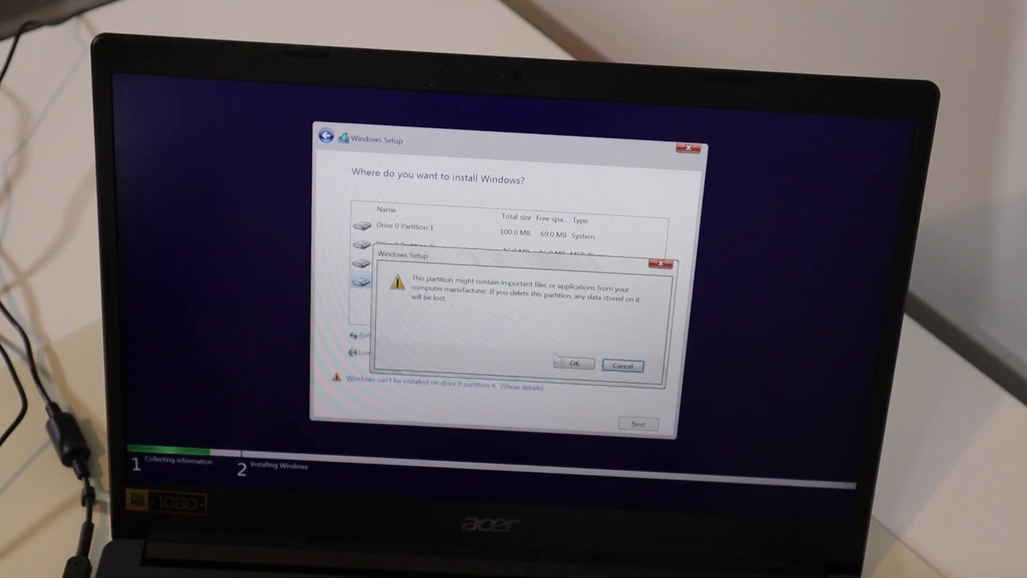
left_click(572, 364)
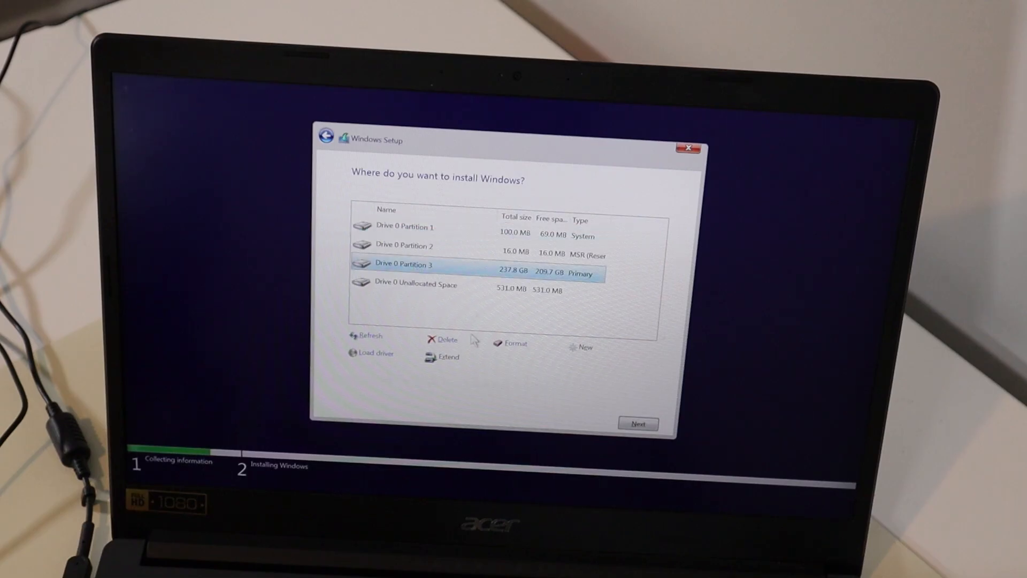
left_click(445, 339)
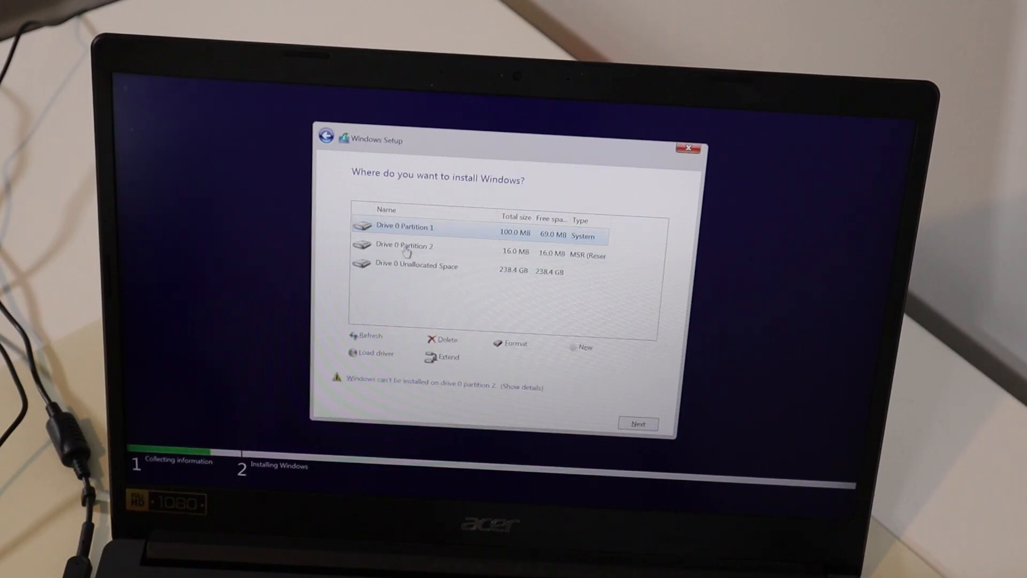
left_click(404, 246)
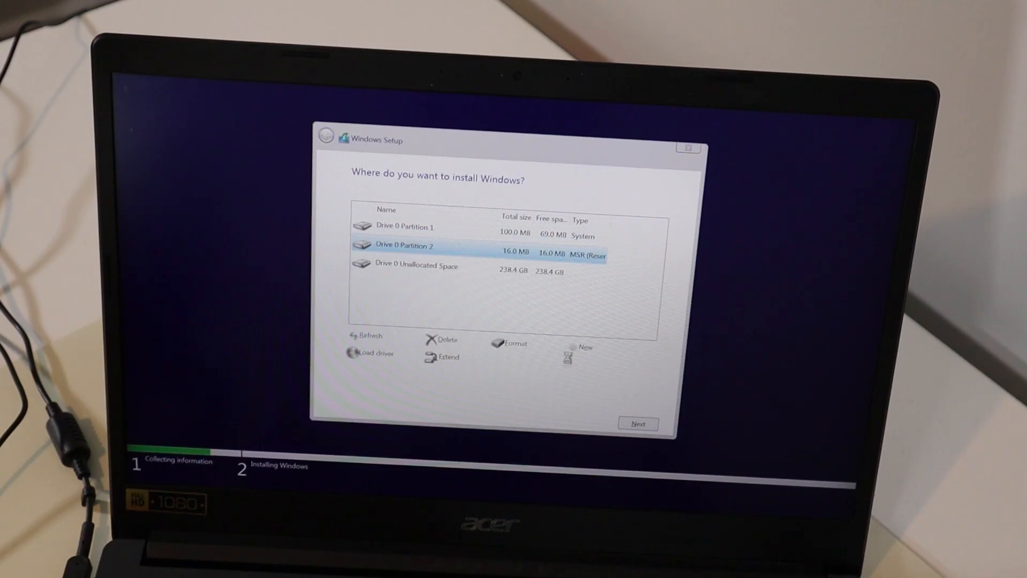
left_click(446, 339)
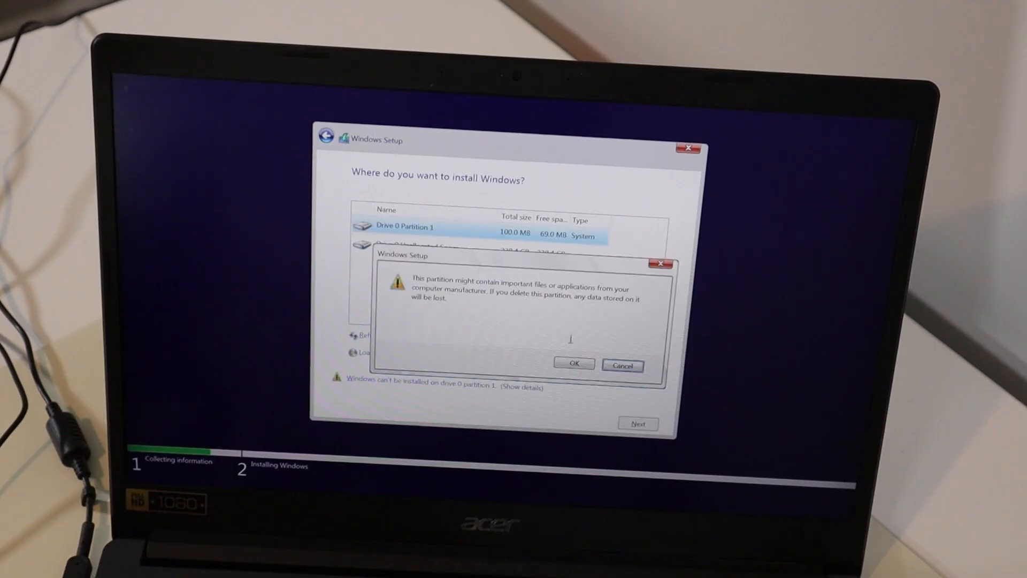
left_click(574, 363)
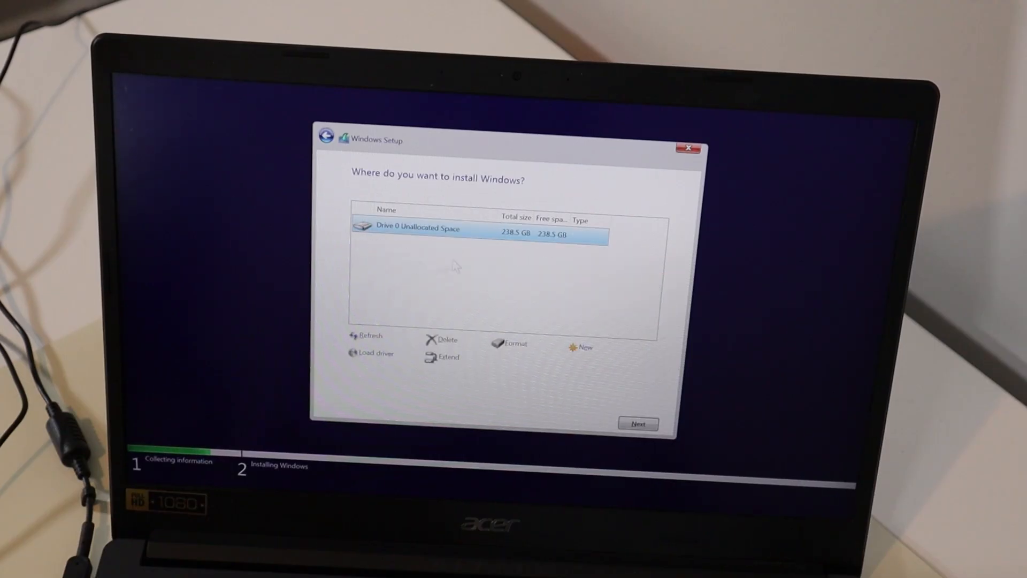
mouse_move(616, 396)
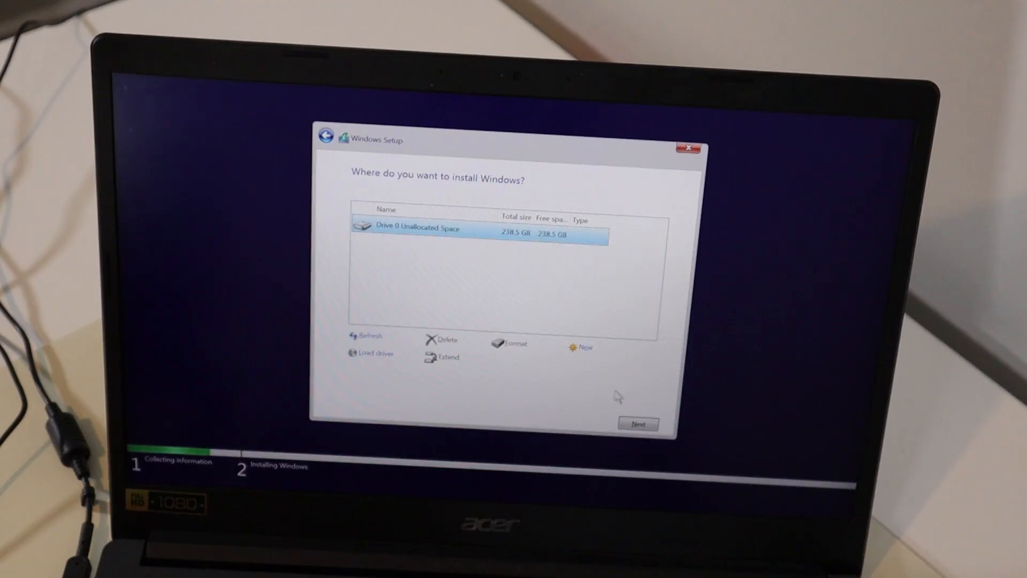
left_click(637, 424)
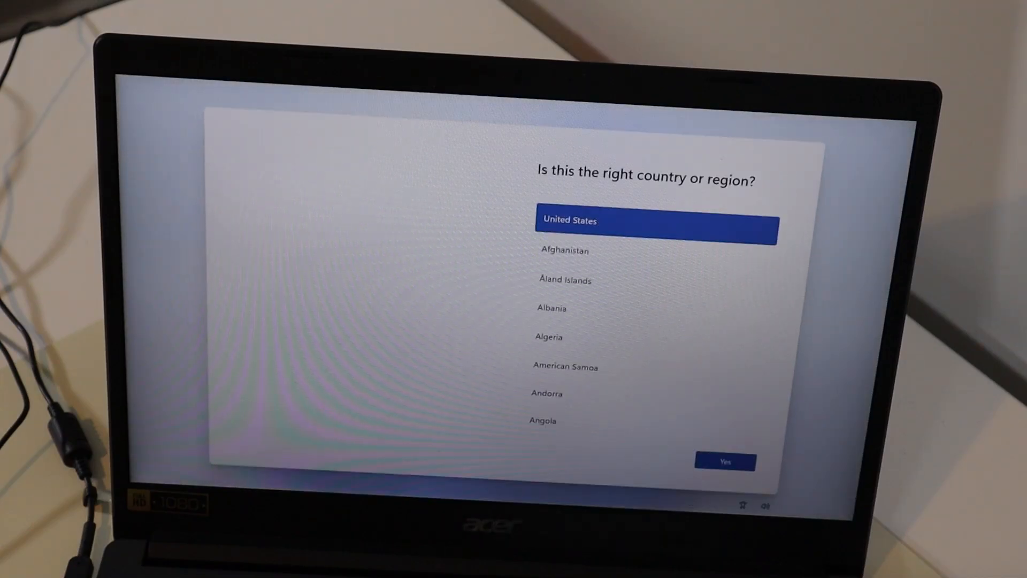
- Confirm United States region and US keyboard layout, skipping a second layout
left_click(724, 462)
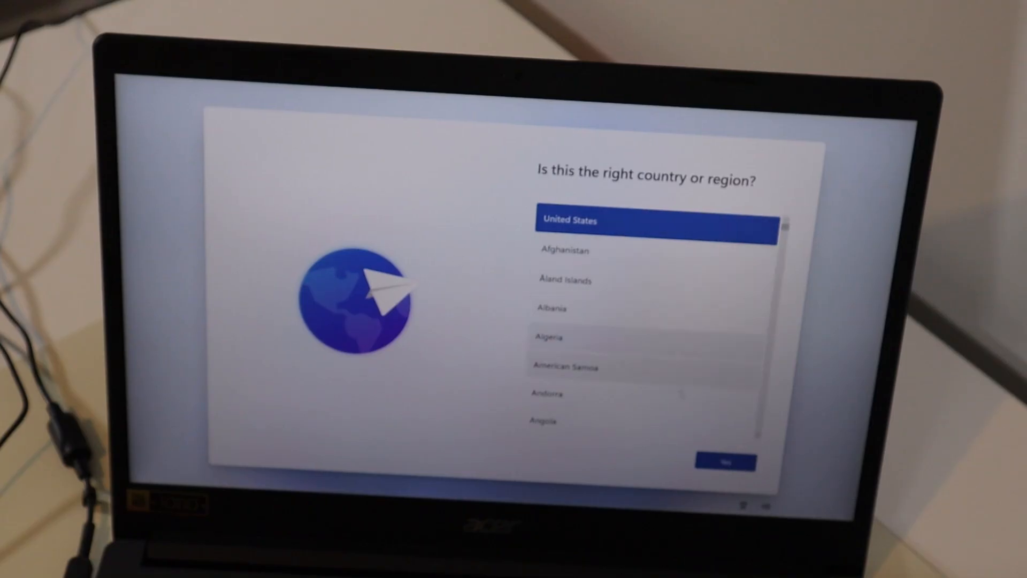
left_click(724, 462)
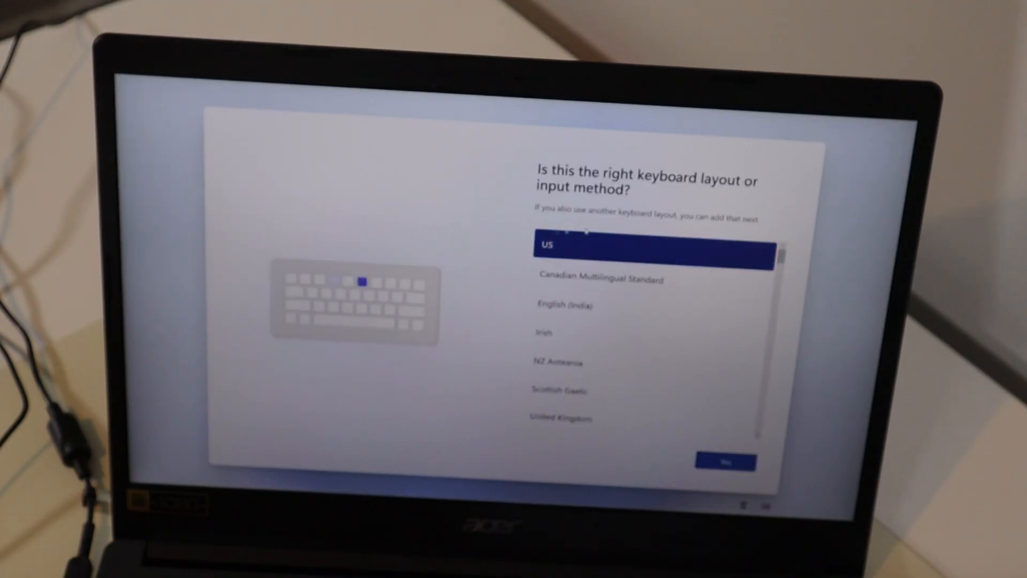
left_click(725, 462)
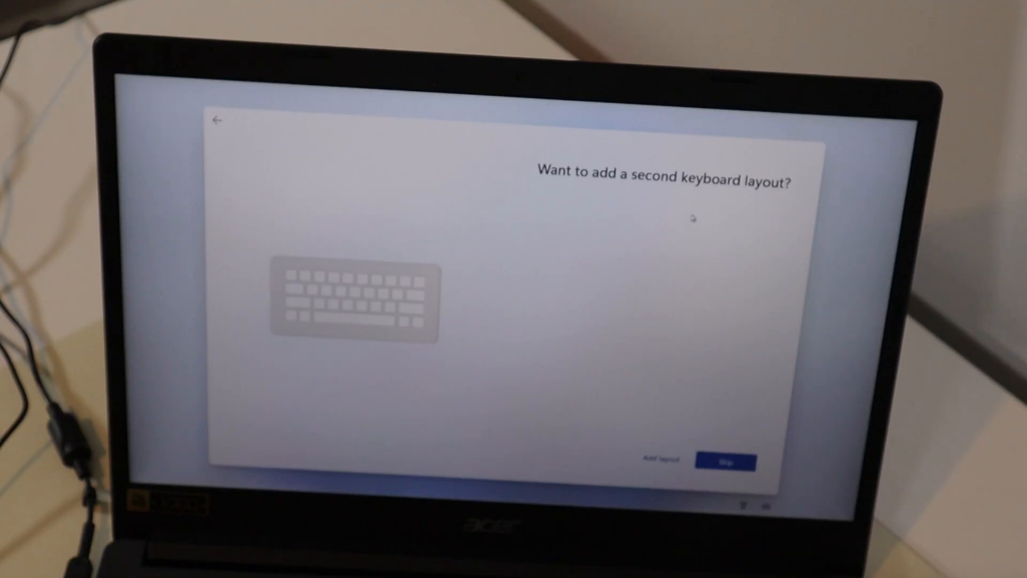
left_click(724, 460)
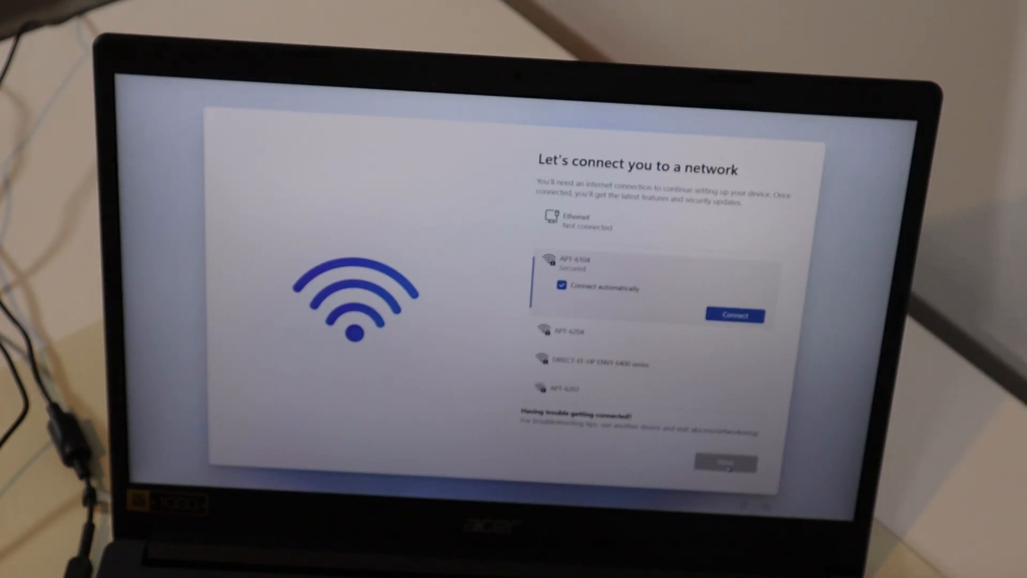
- Connect to the wireless network and name the device Acer
left_click(735, 314)
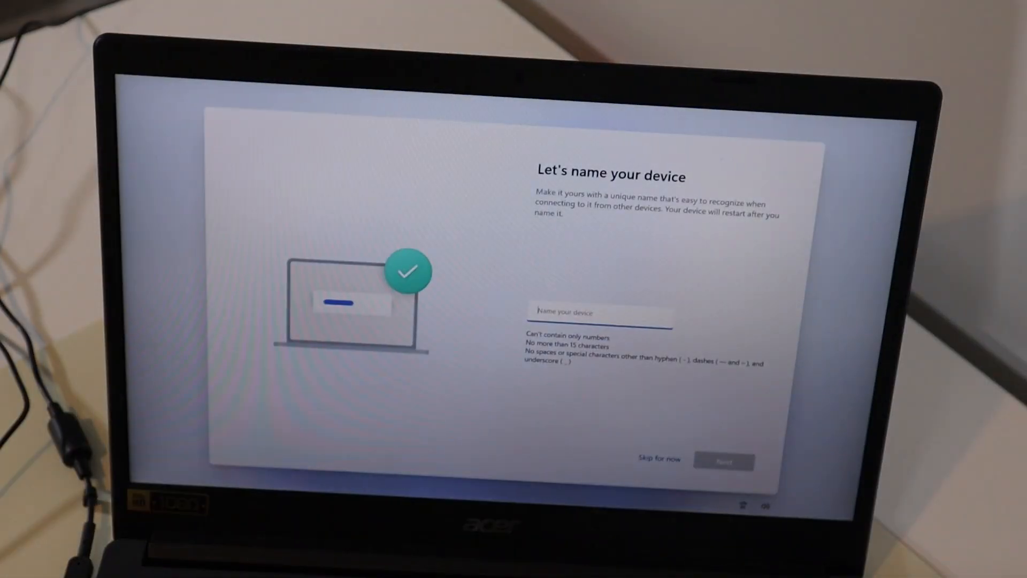
type("N")
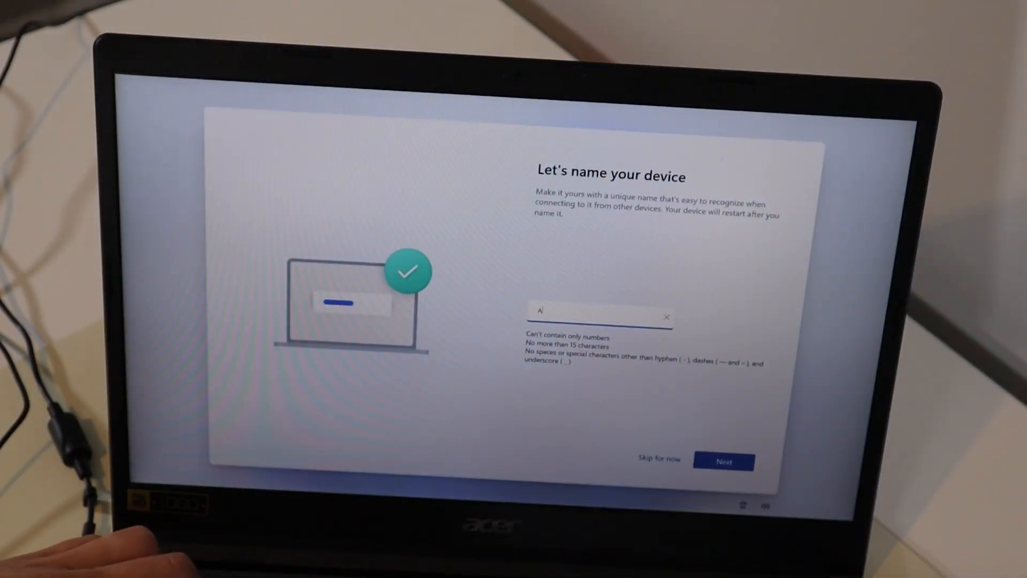
type("cer")
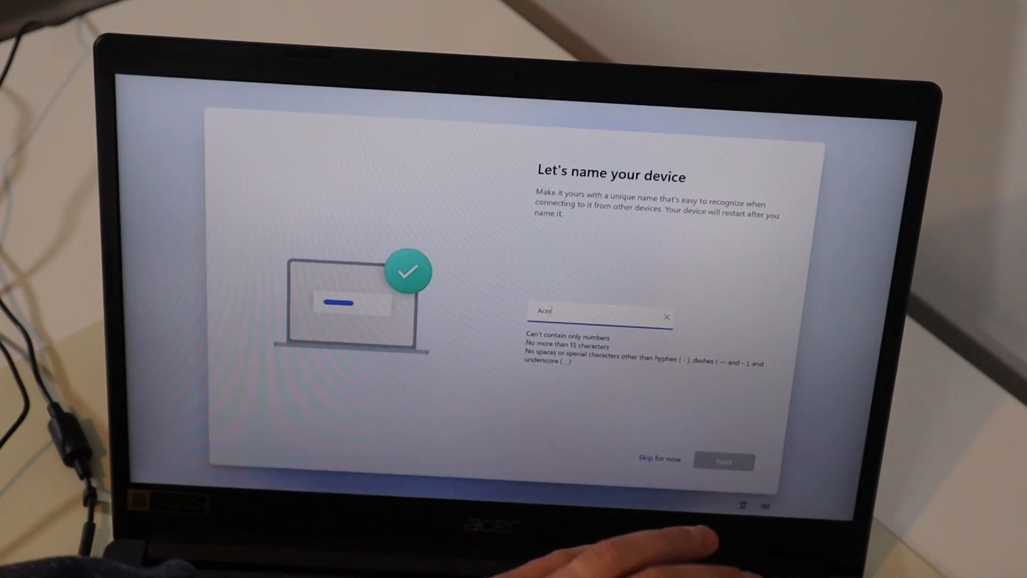
left_click(723, 460)
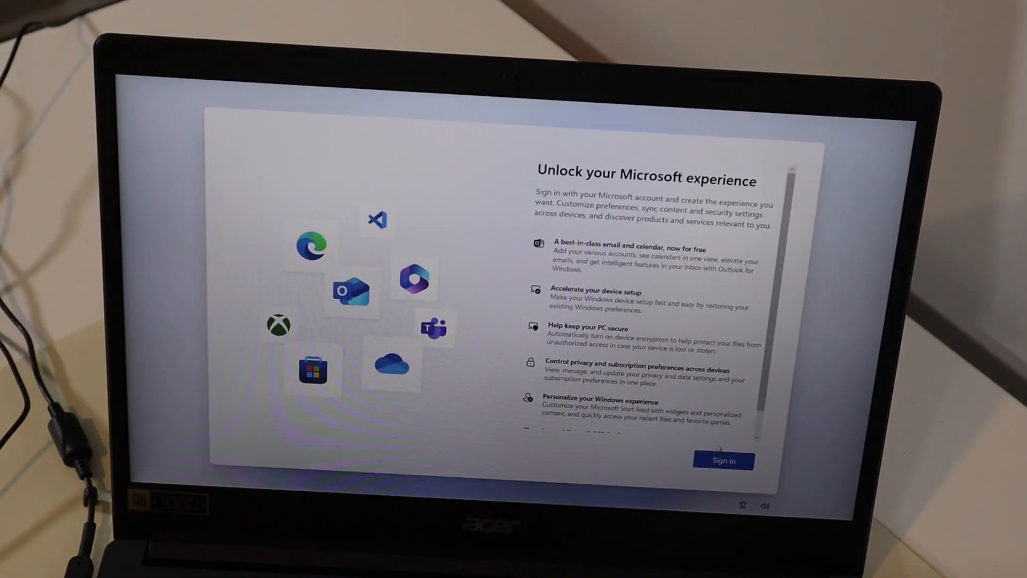
- Sign in with the Microsoft account and restore from the Acer PC backup
left_click(724, 460)
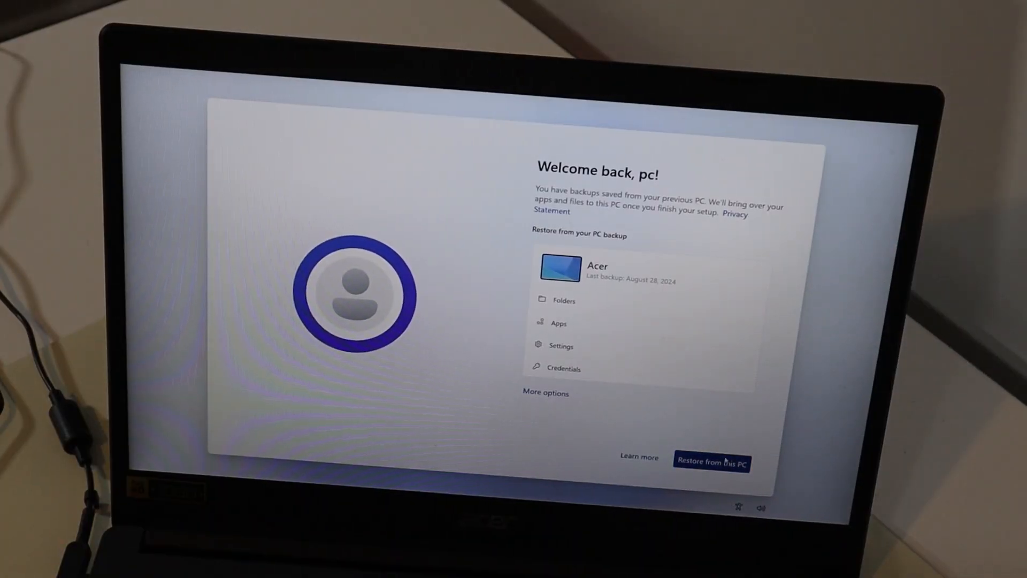
left_click(545, 393)
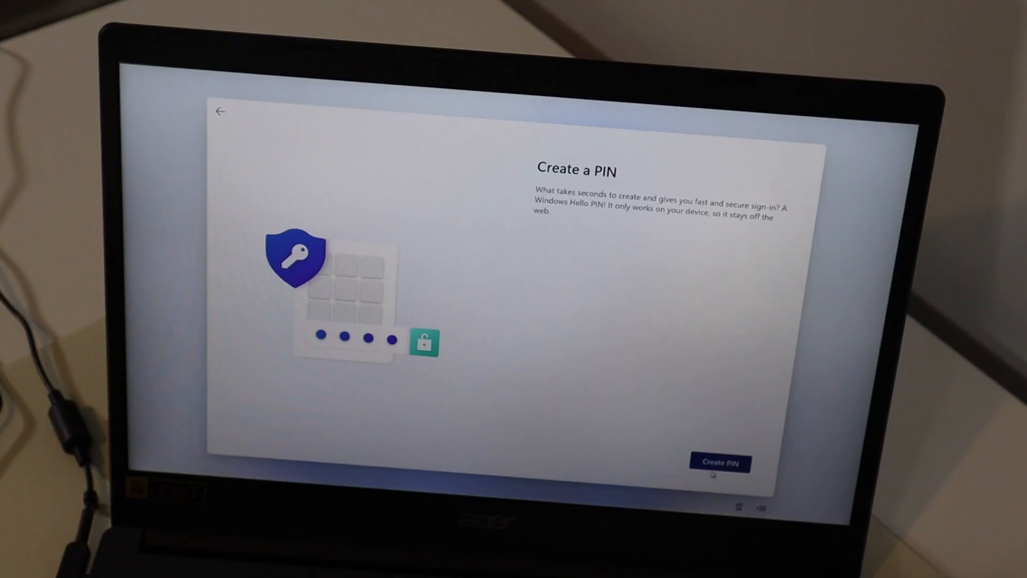
left_click(720, 463)
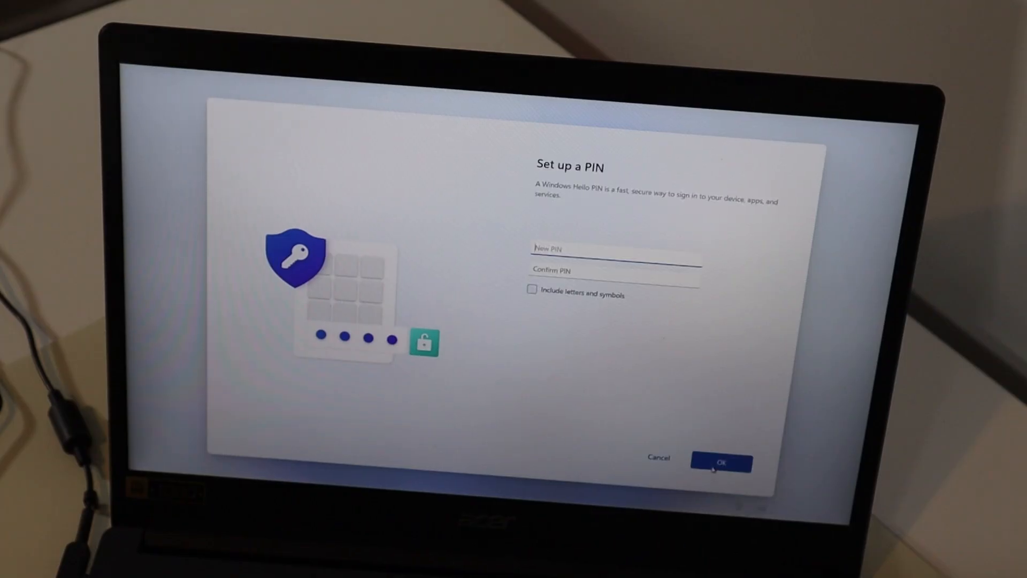
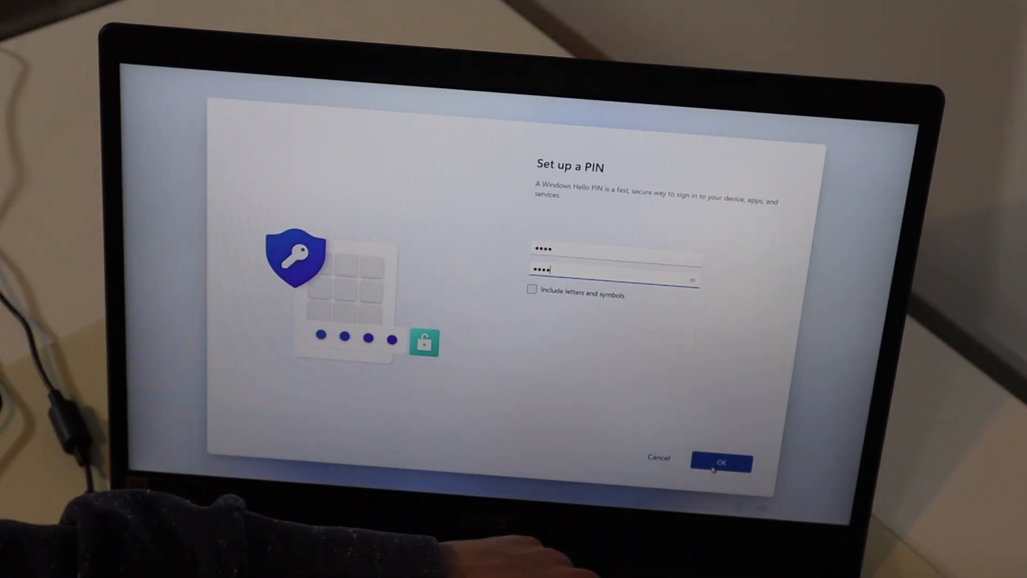
left_click(720, 462)
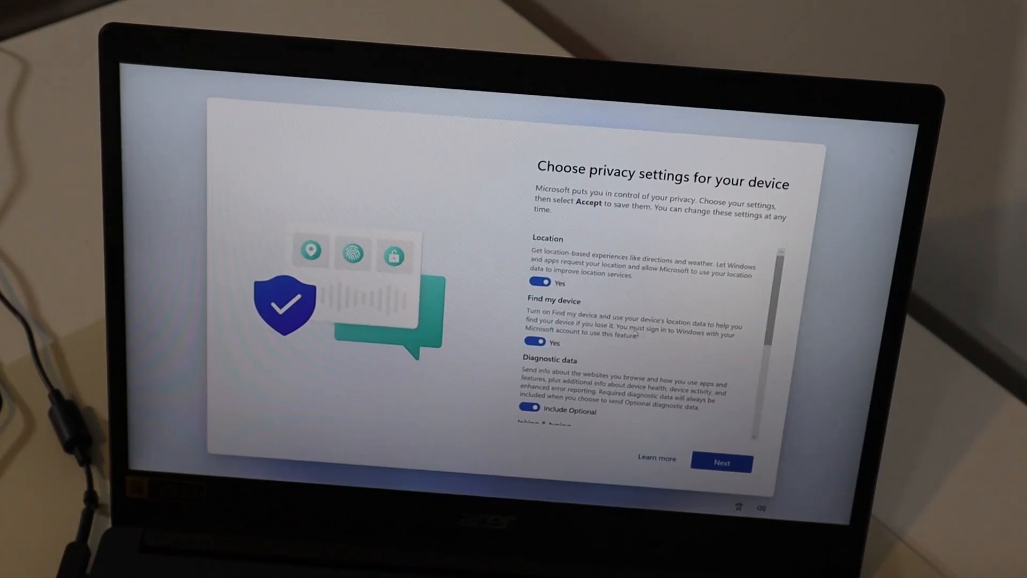
- Turn off location and the remaining privacy toggles, then accept the privacy settings
left_click(538, 281)
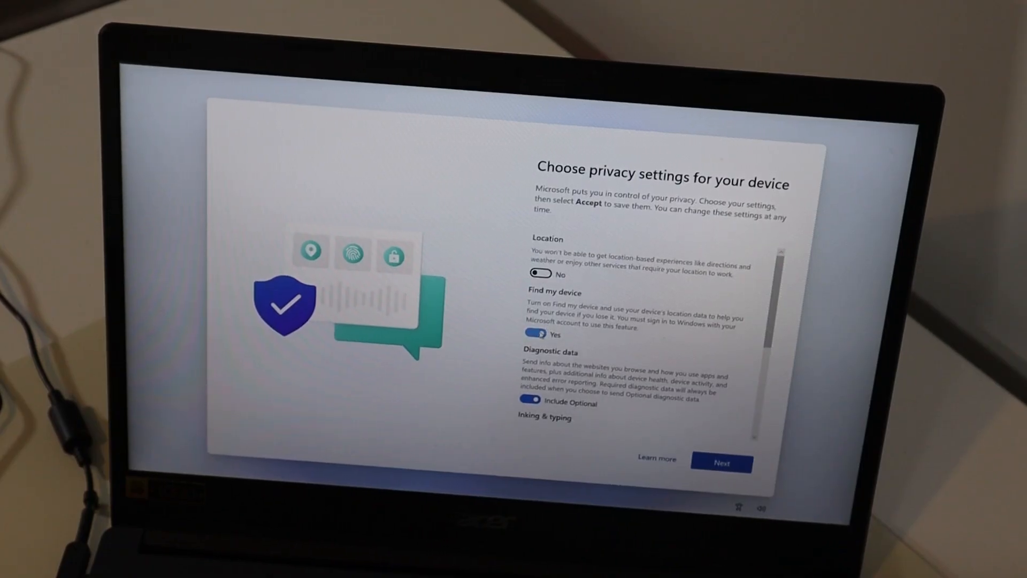
scroll("down", 3)
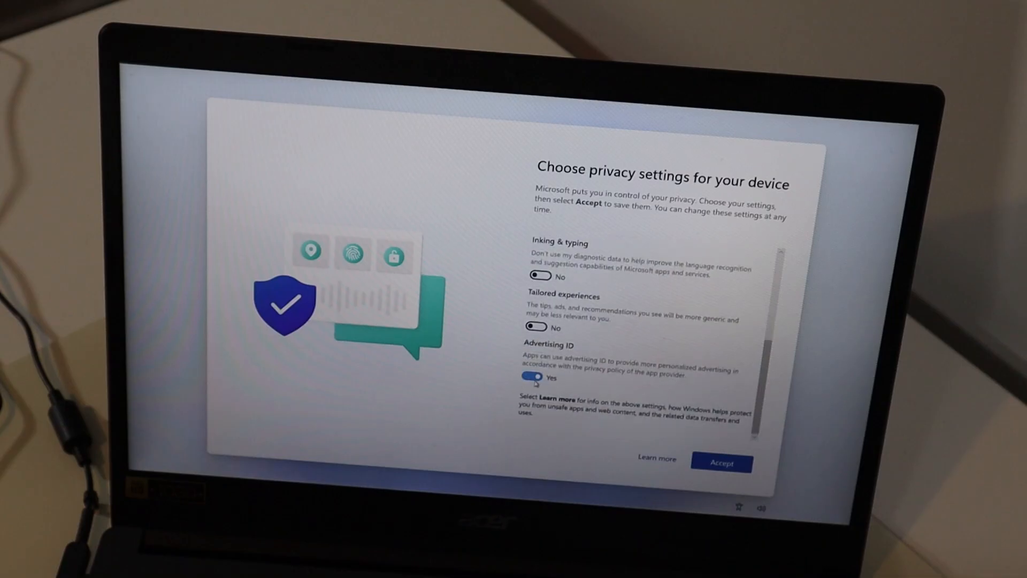
left_click(720, 464)
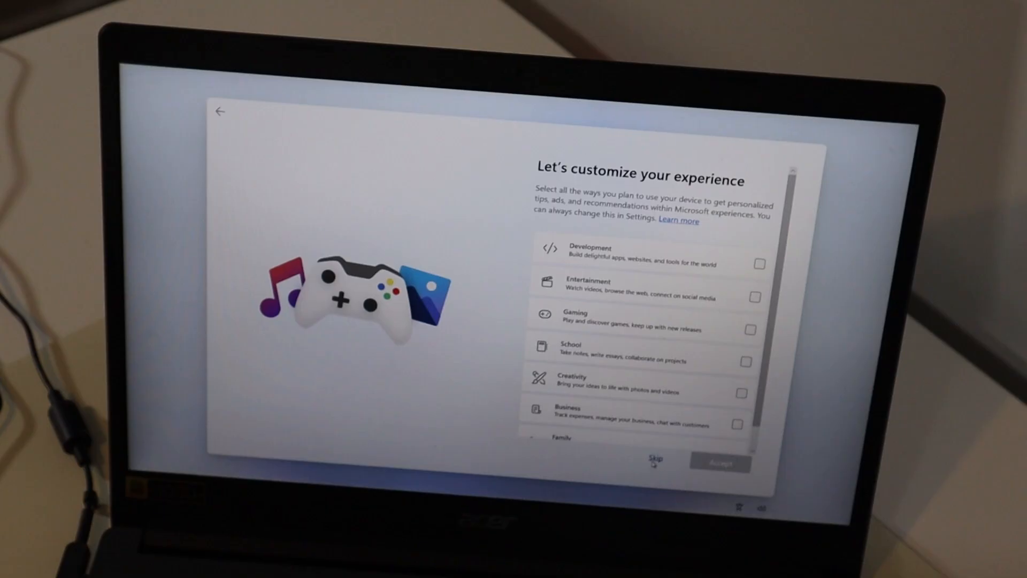
- Decline device customization, phone linking, Edge browsing data, Microsoft 365 trial and PC Game Pass
left_click(654, 459)
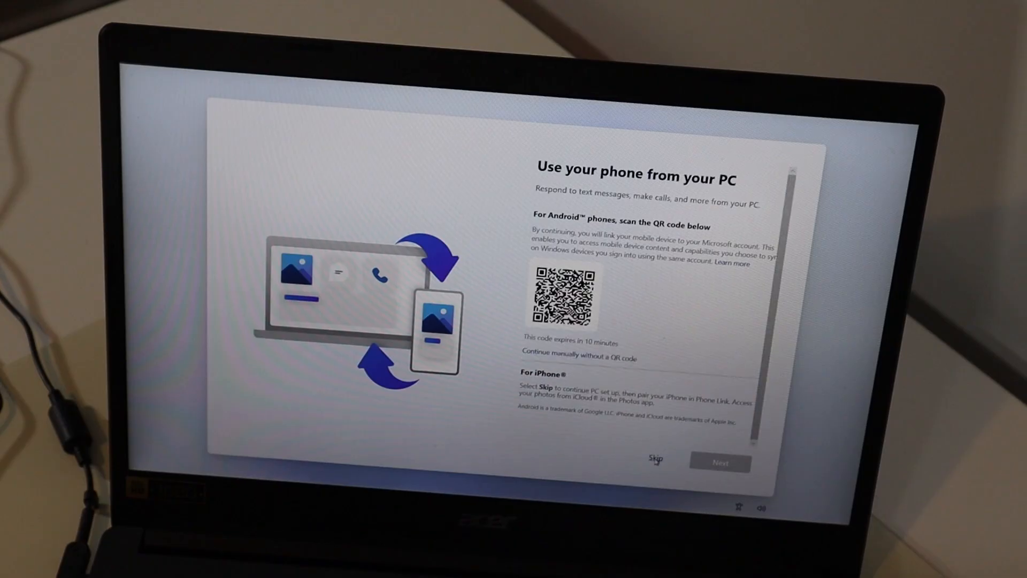
left_click(655, 460)
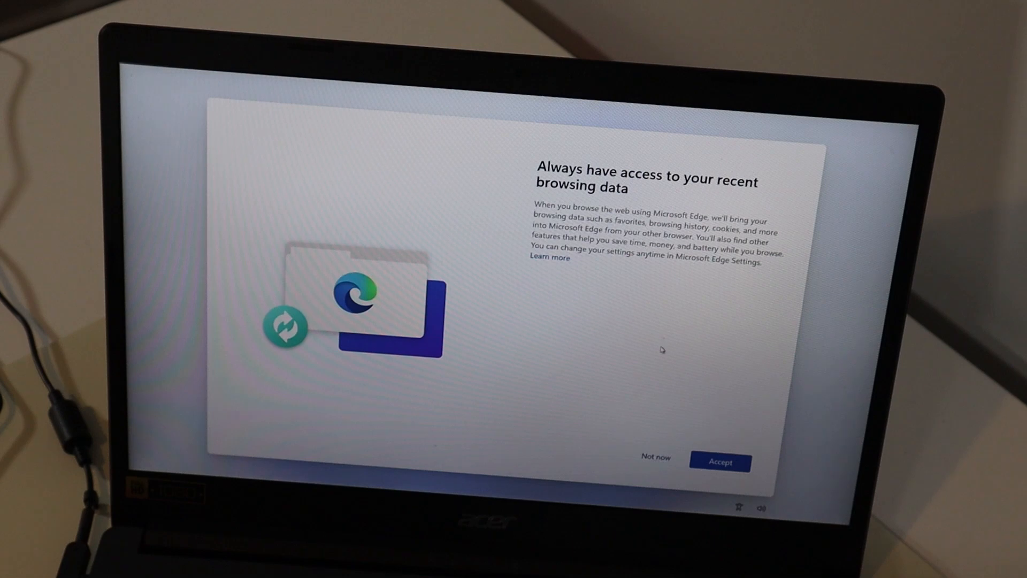
left_click(720, 461)
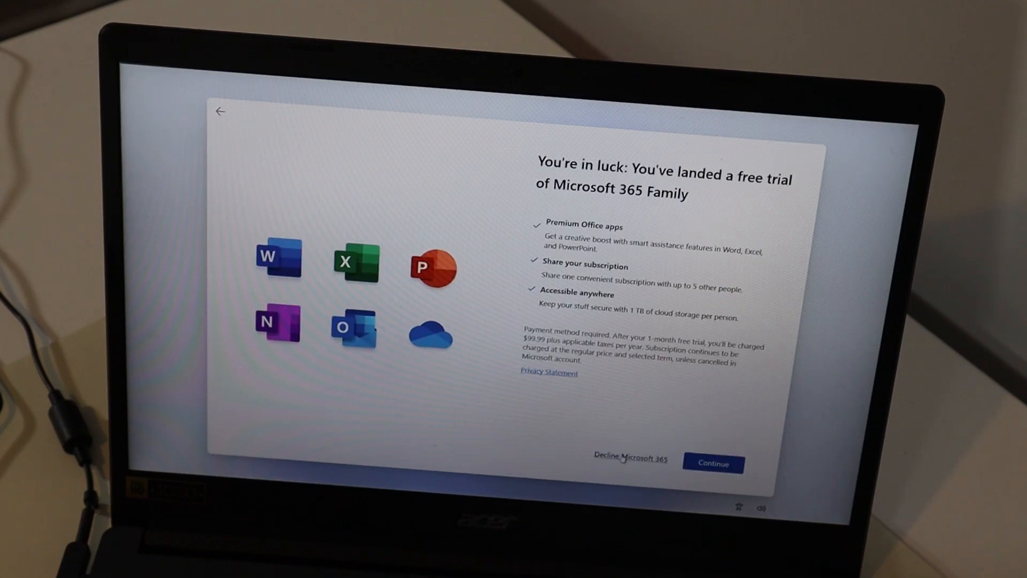
left_click(629, 457)
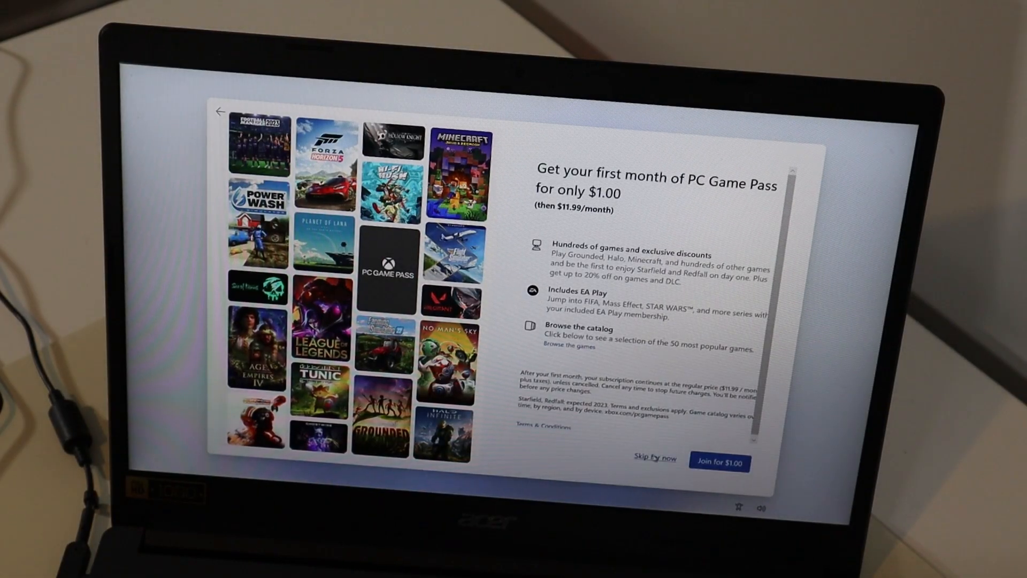
left_click(719, 461)
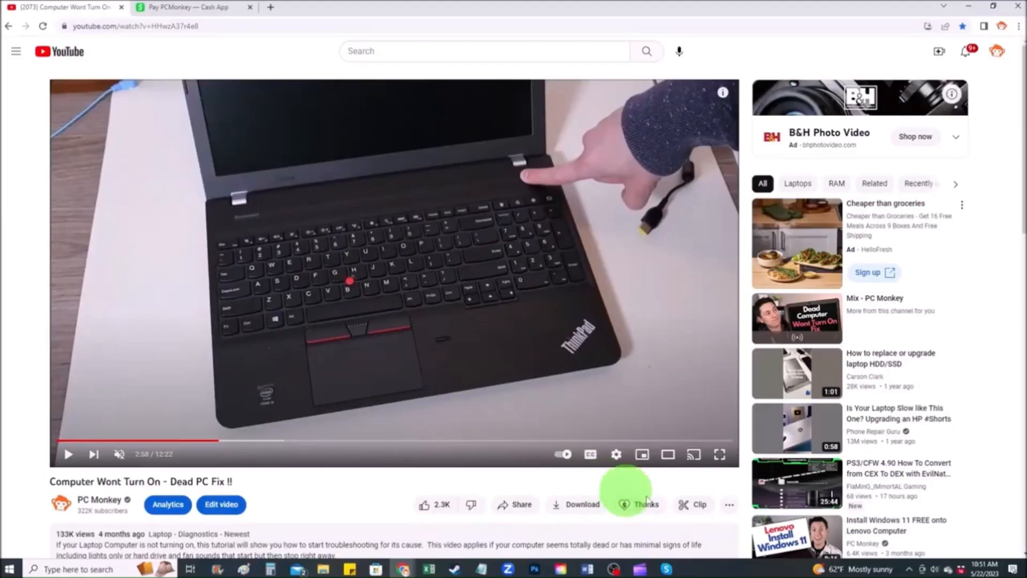
mouse_move(631, 504)
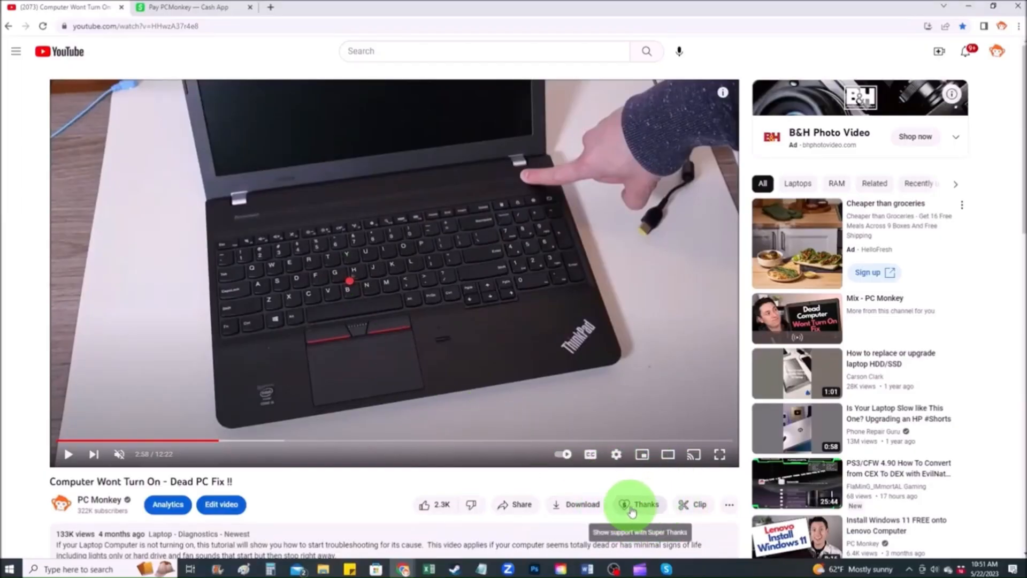
- Start a Super Thanks to PC Monkey and move on to the Cash App payment page
left_click(639, 504)
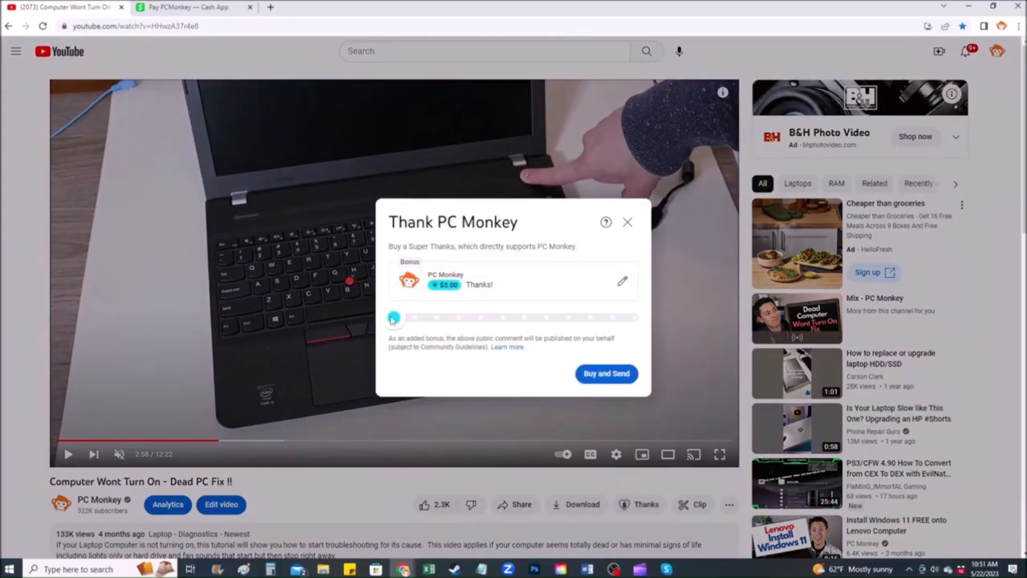
left_click(191, 8)
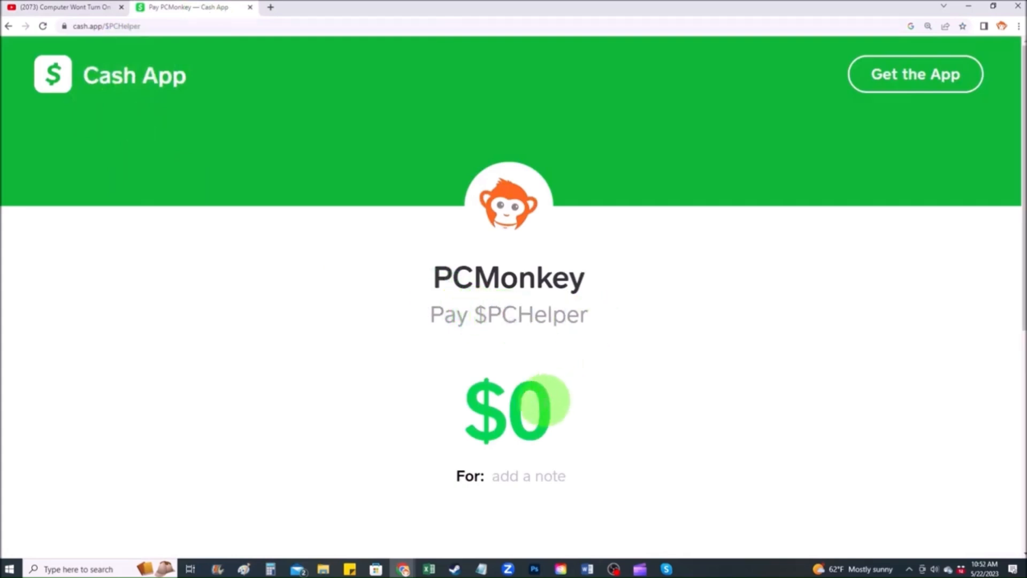
- Set the Cash App payment to $2 with the note 'Thanks :)'
type("Thanks :)")
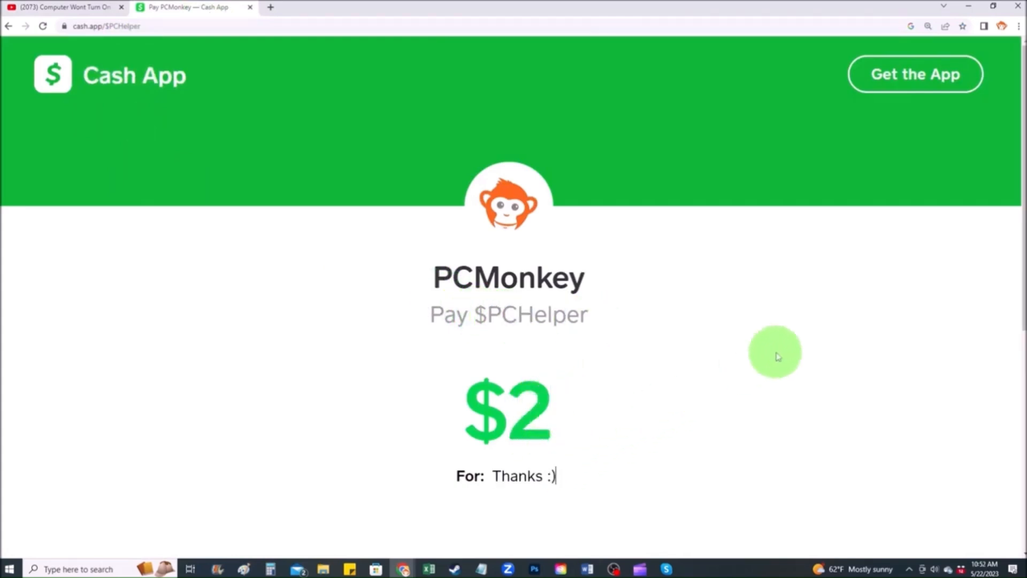